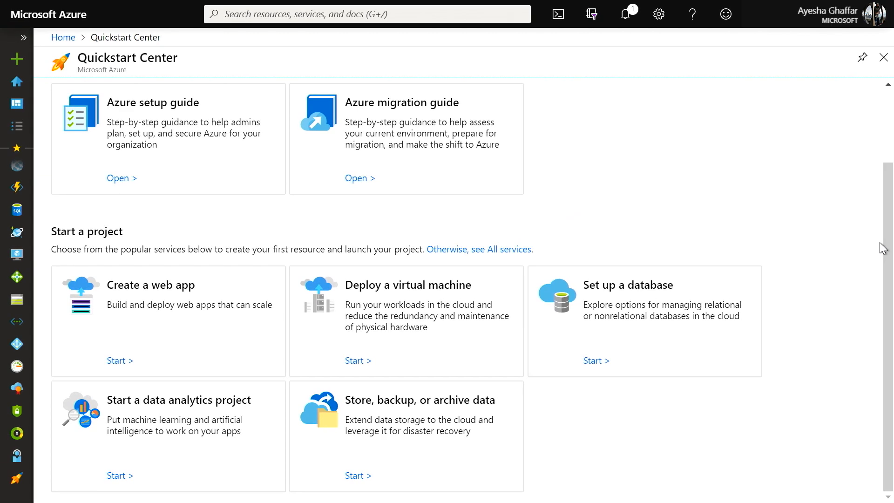
Review the migration guide's 'Before you start' overview, then advance to 'Assess the digital estate'
{"action": "left_click", "coordinate": [117, 178]}
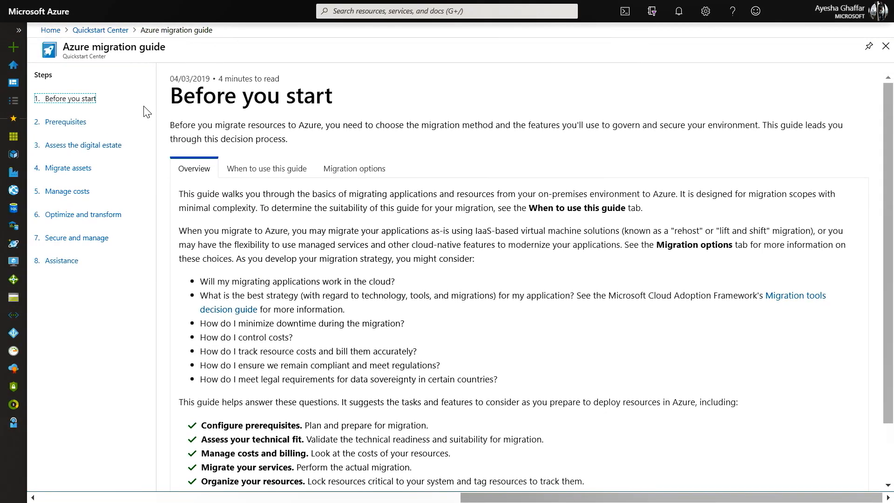
{"action": "left_click", "coordinate": [82, 145]}
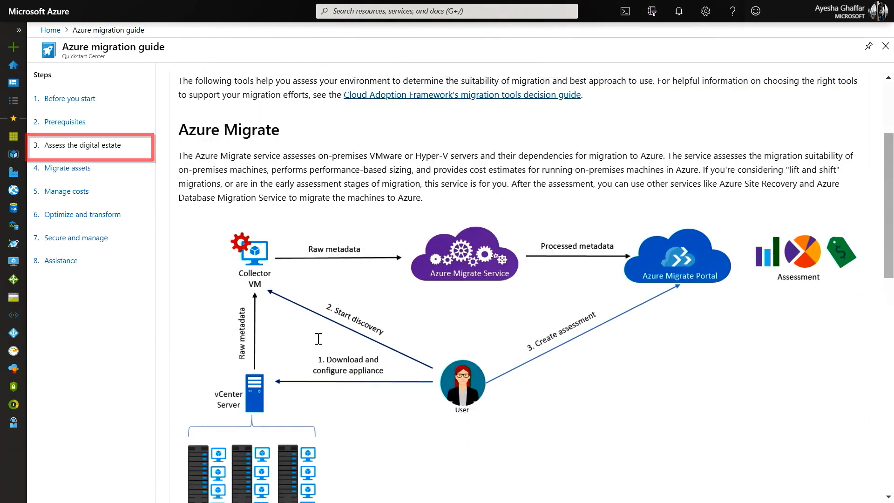